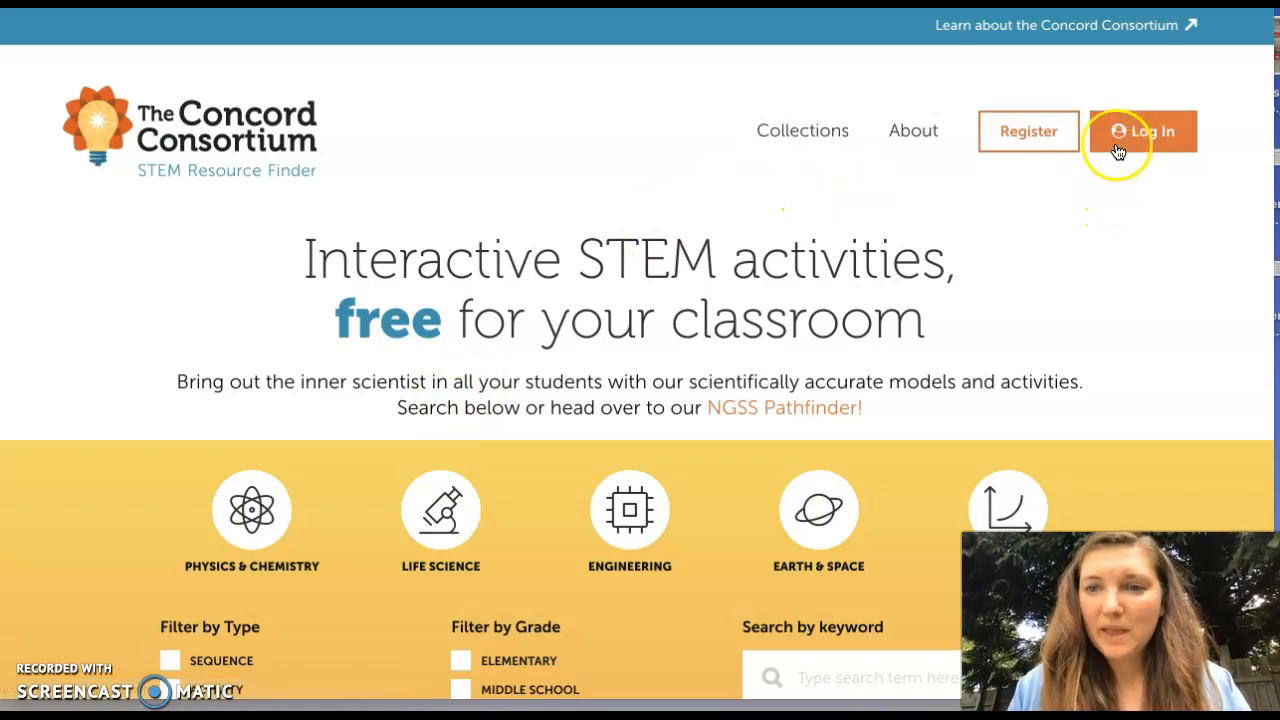
Log in to the STEM Resource Finder using Sign in with Google
left_click(1142, 132)
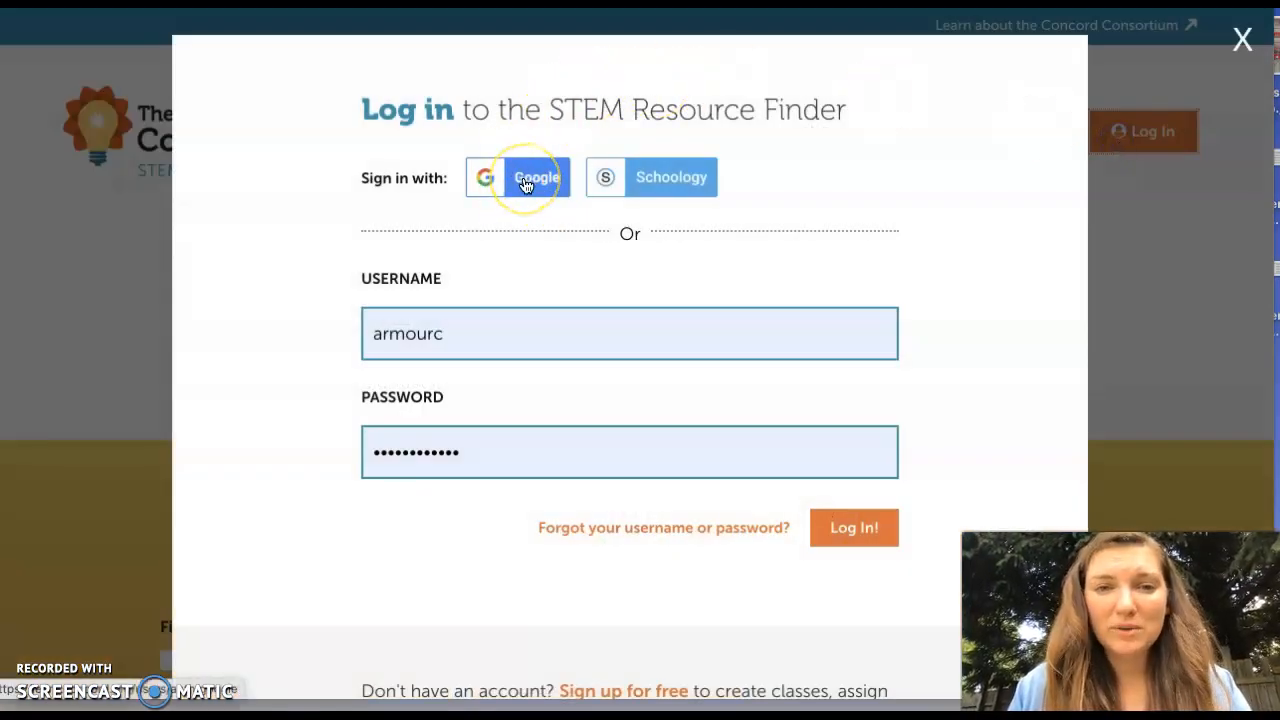
left_click(536, 176)
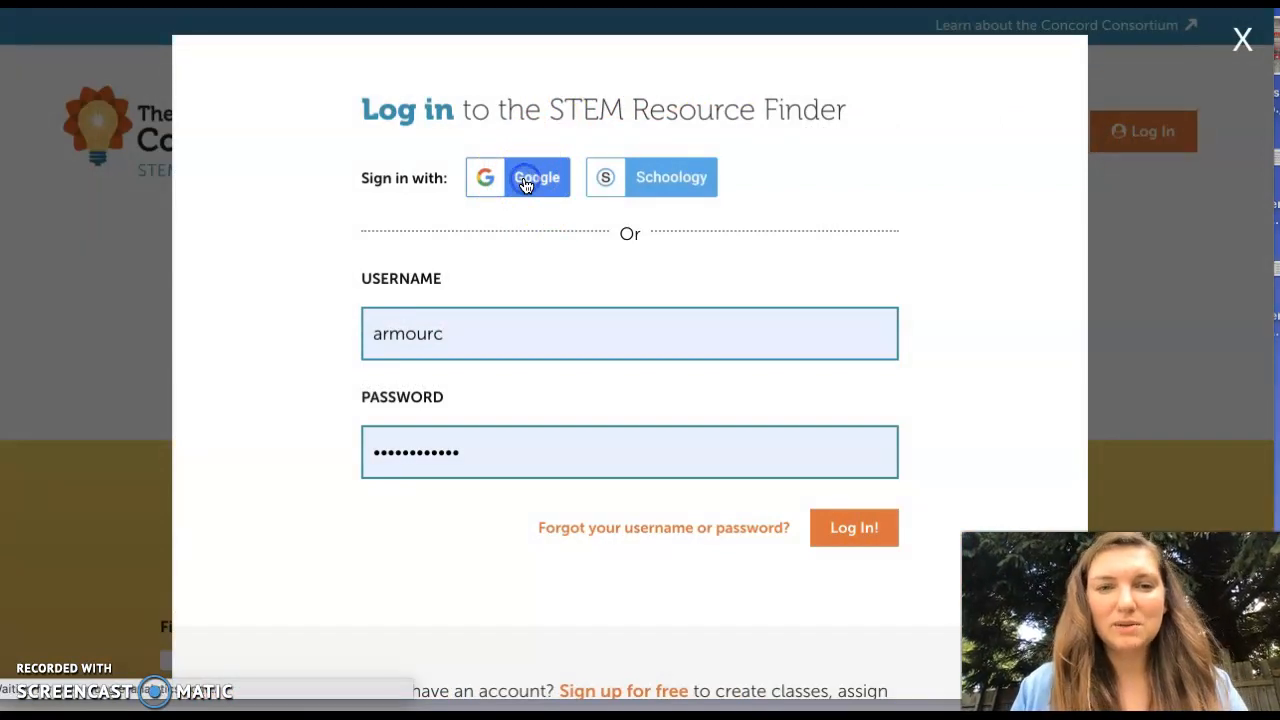
left_click(518, 176)
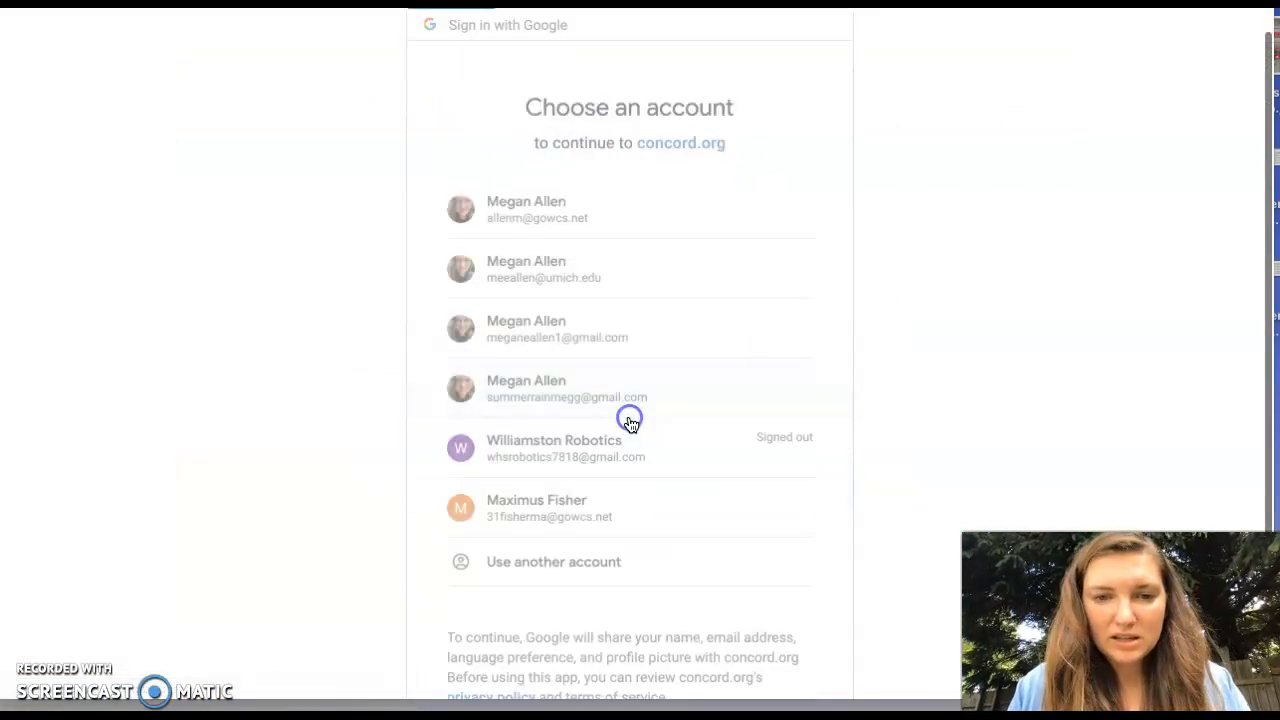
mouse_move(952, 392)
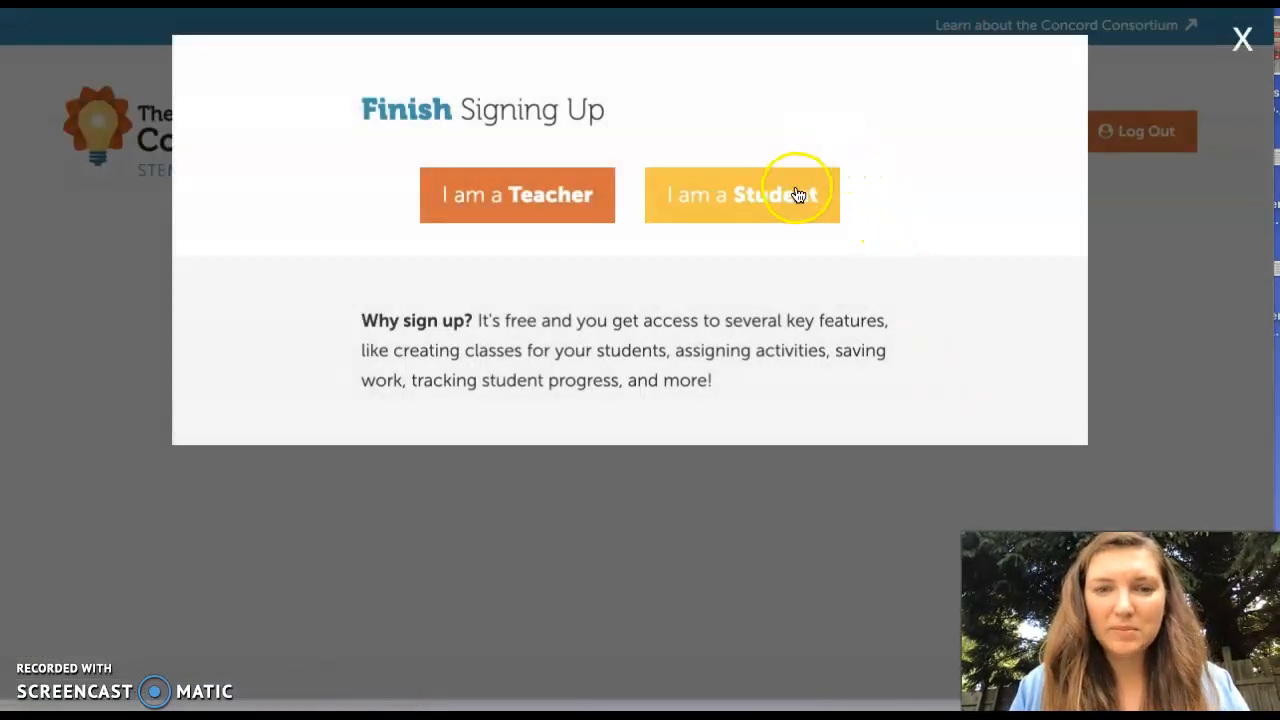
Finish signing up as a student and register with the class word 'earthspacephys1'
left_click(742, 194)
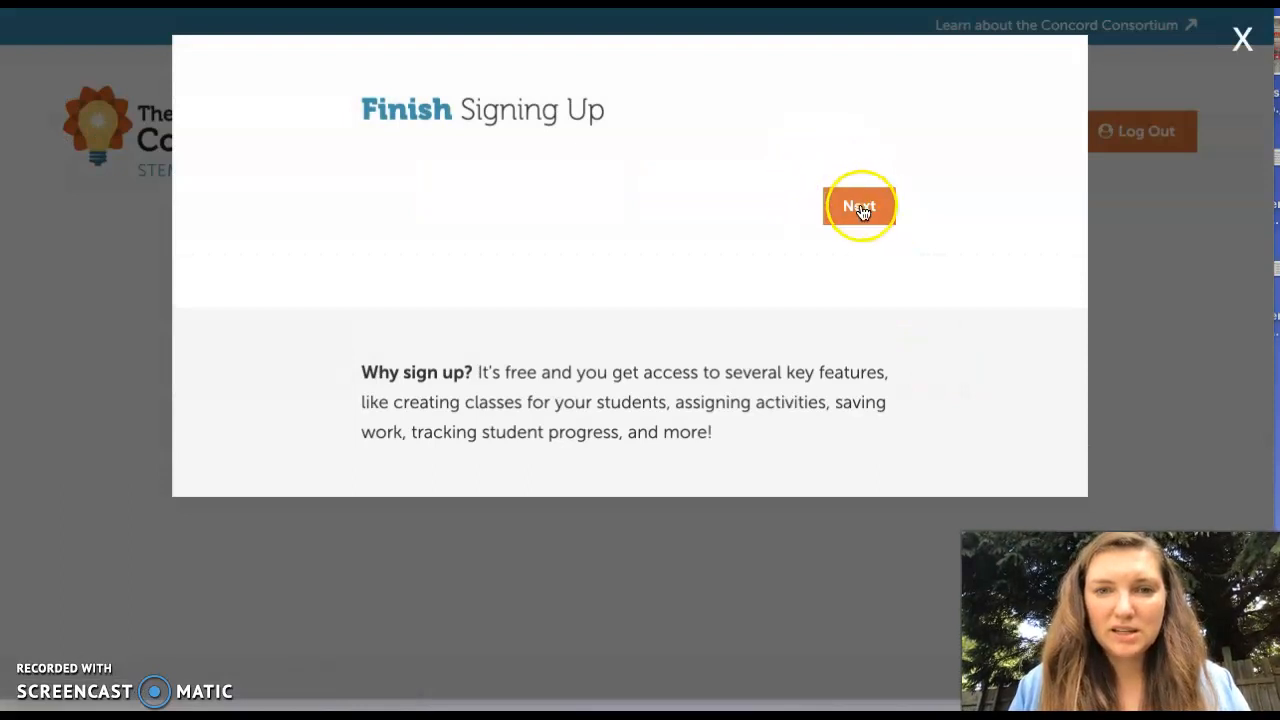
left_click(860, 206)
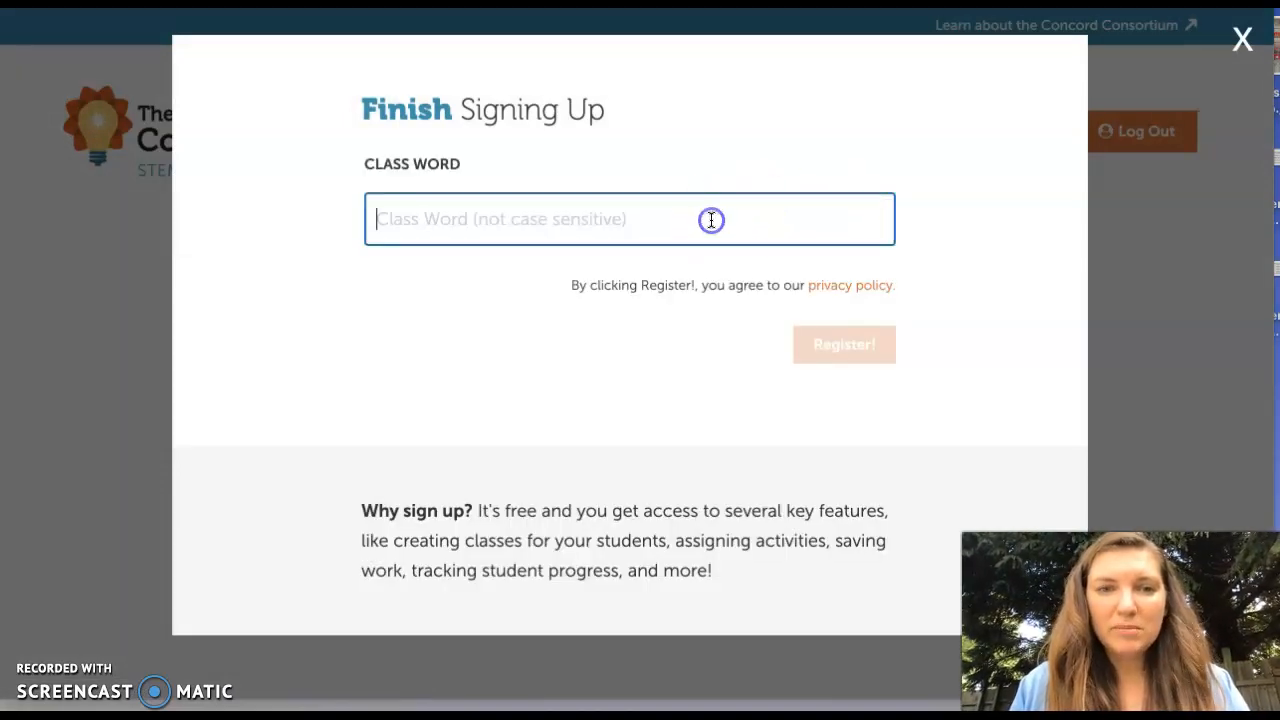
type("earthspacephys1")
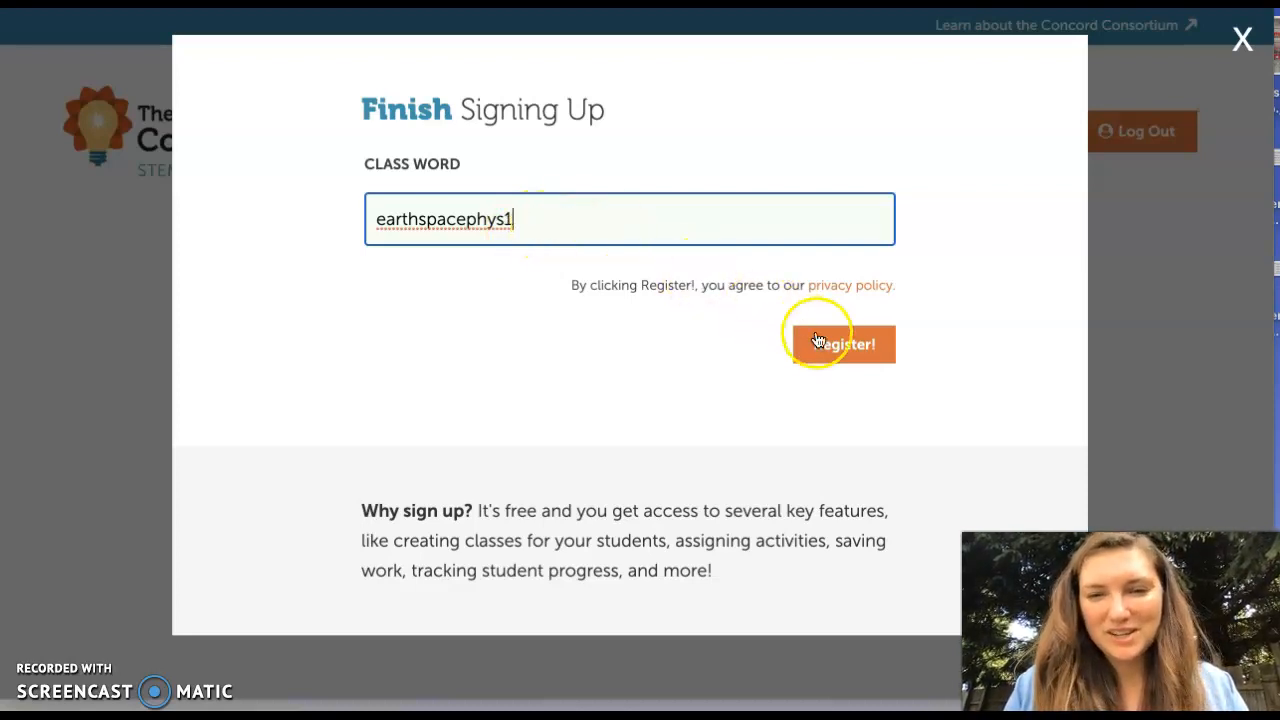
left_click(844, 344)
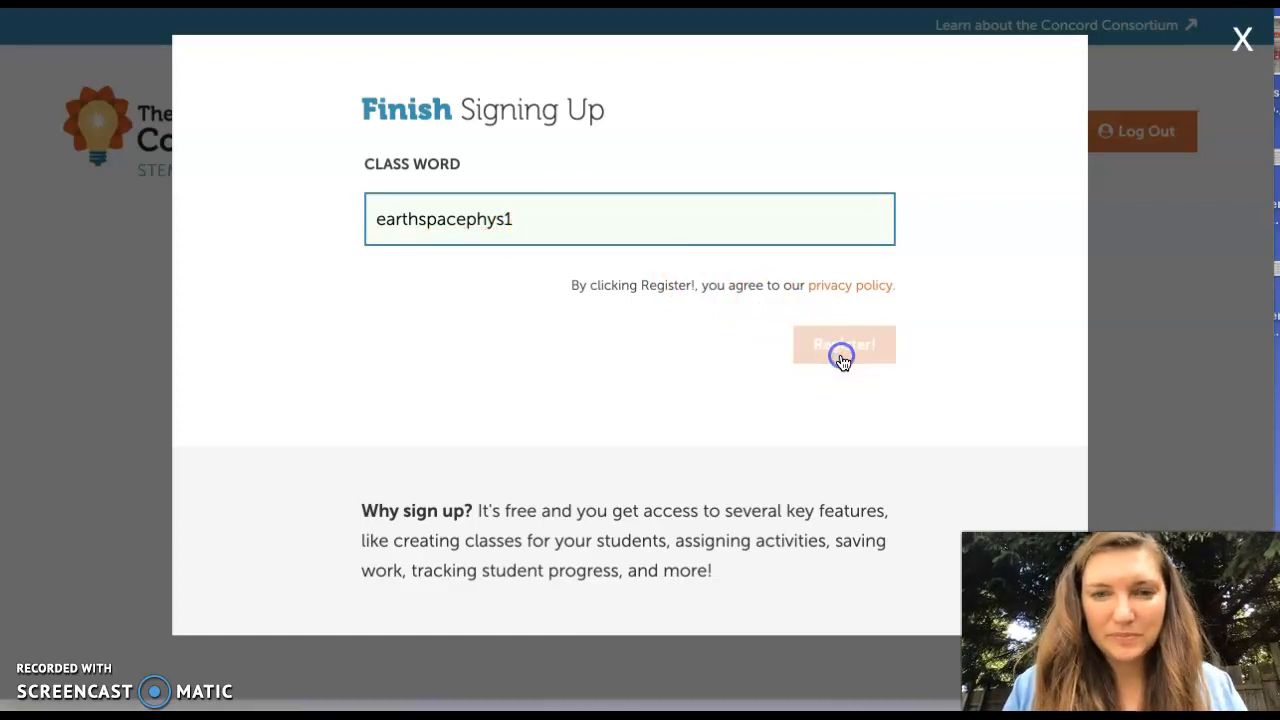
left_click(844, 344)
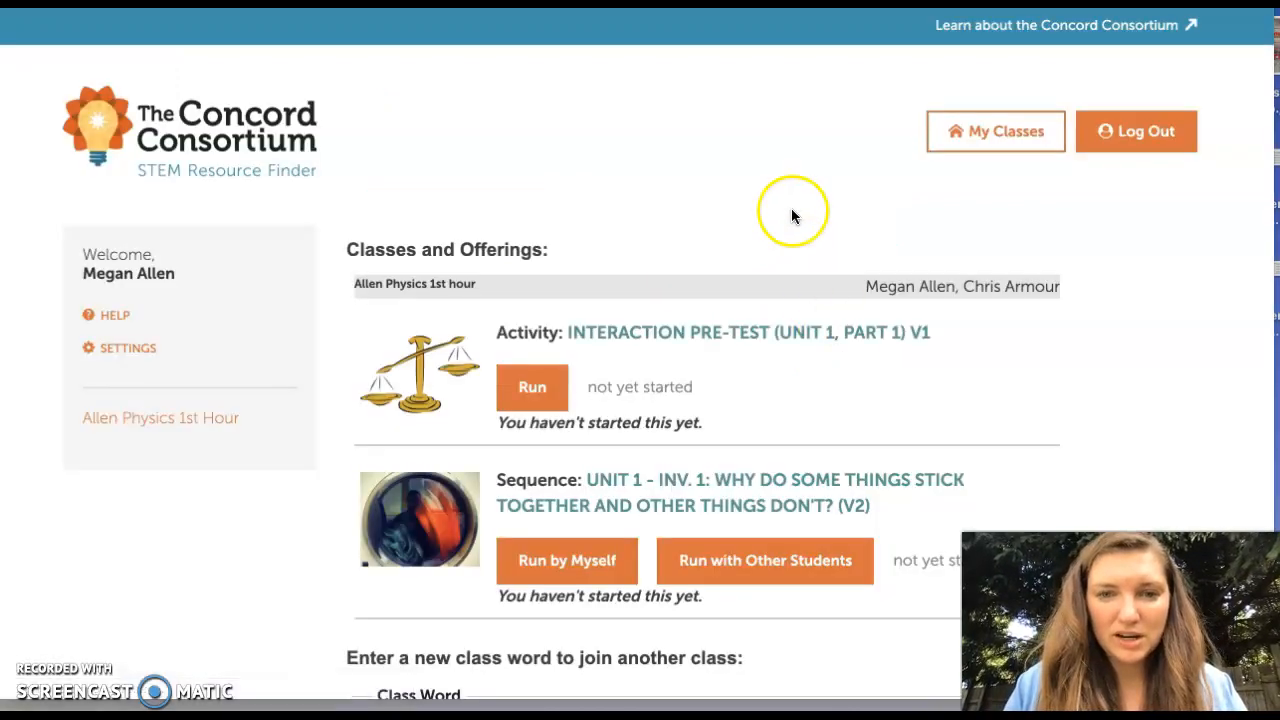
mouse_move(710, 512)
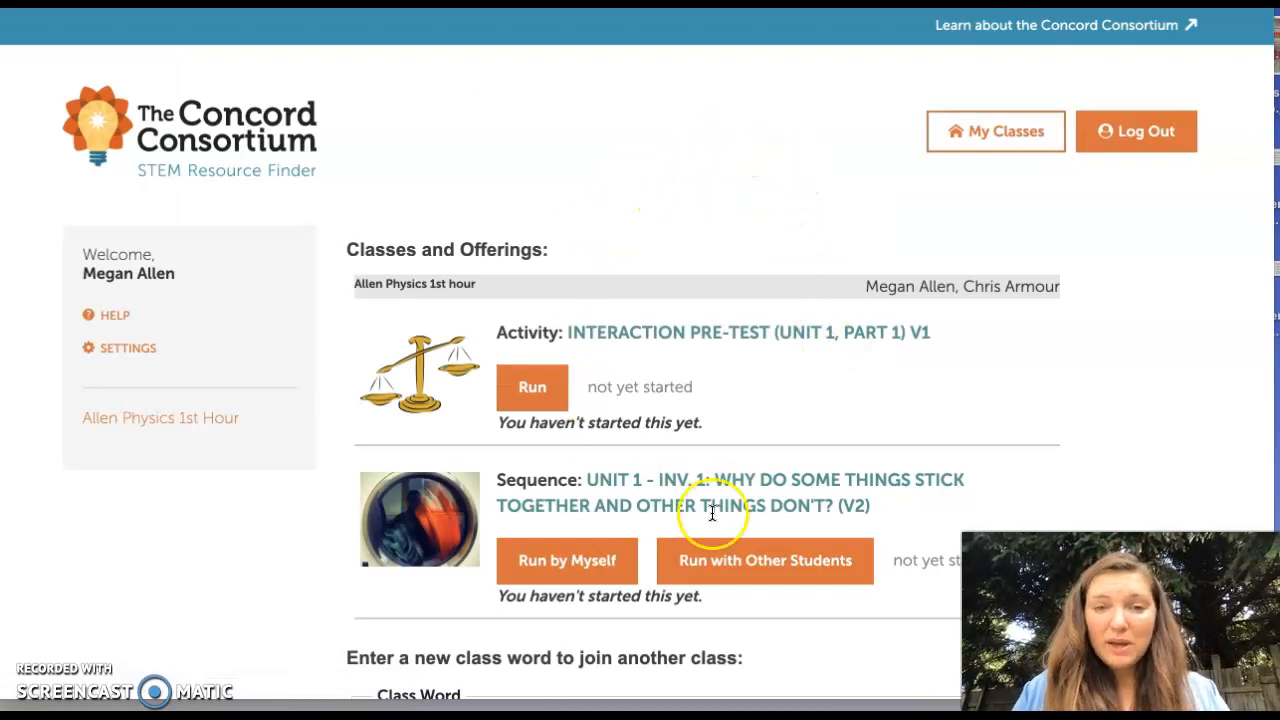
mouse_move(712, 248)
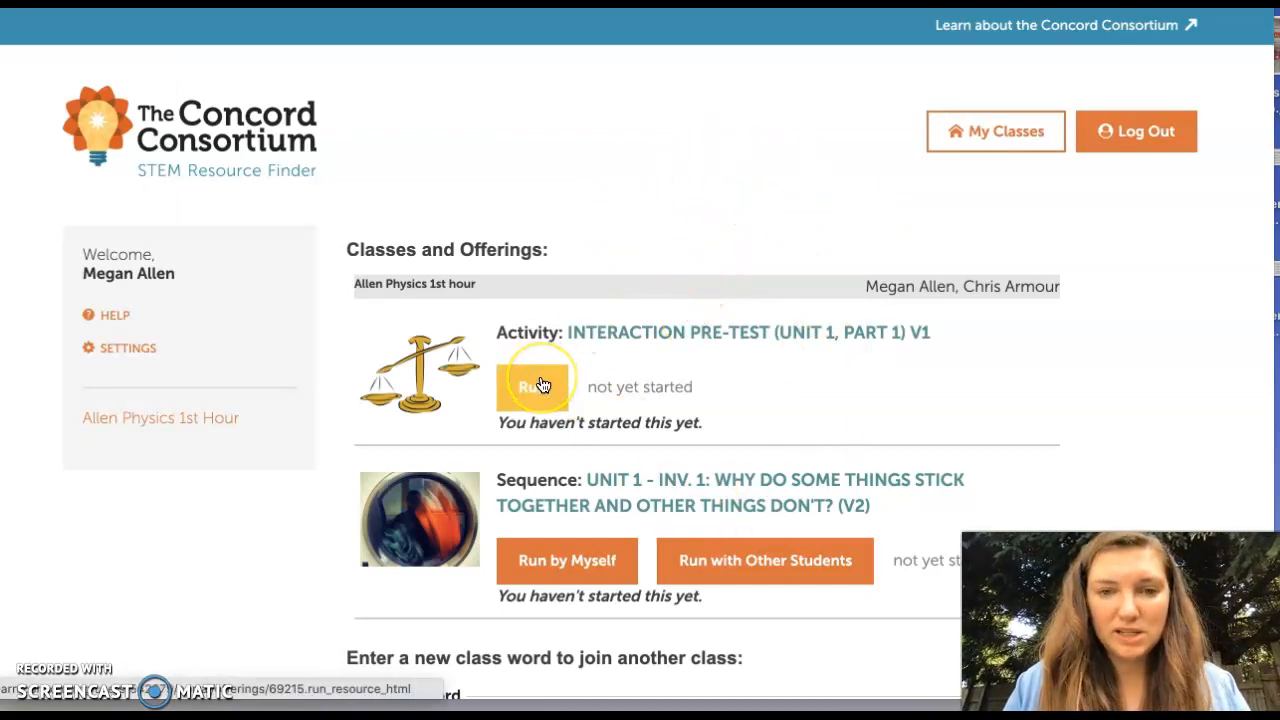
Run the Interaction Pre-test (Unit 1, Part 1) v1 activity
left_click(536, 386)
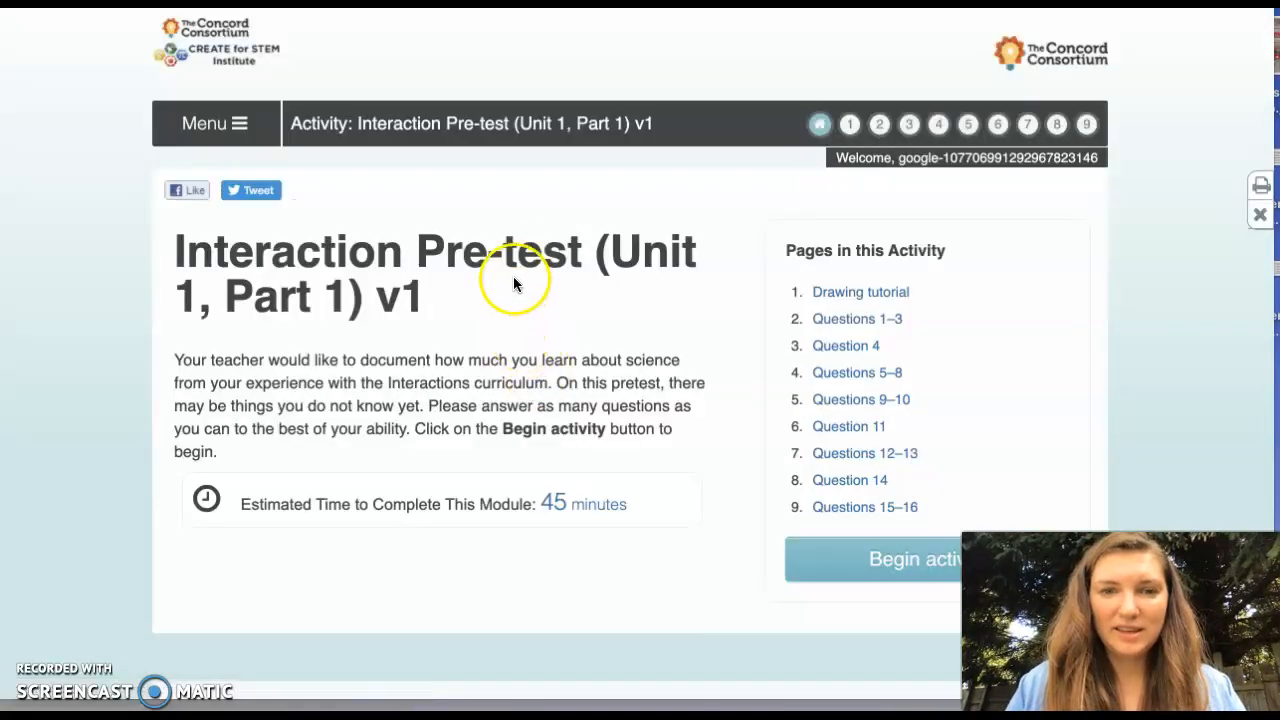
mouse_move(410, 192)
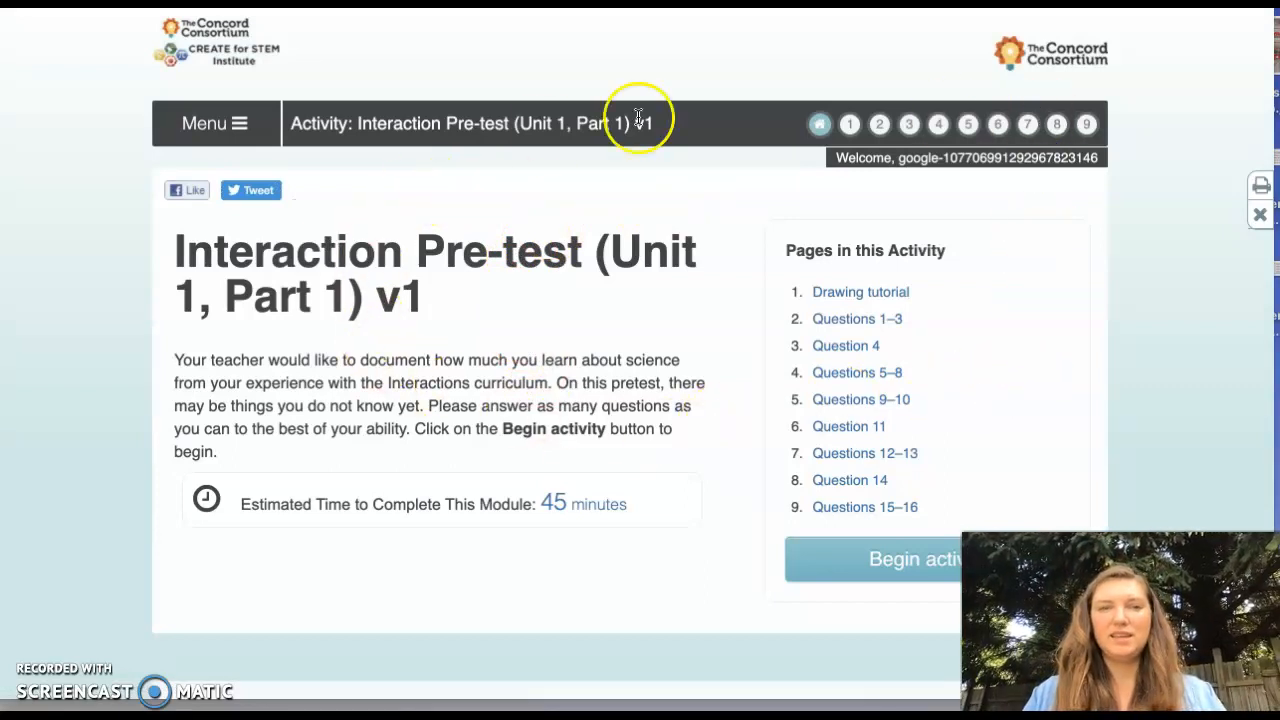
mouse_move(872, 100)
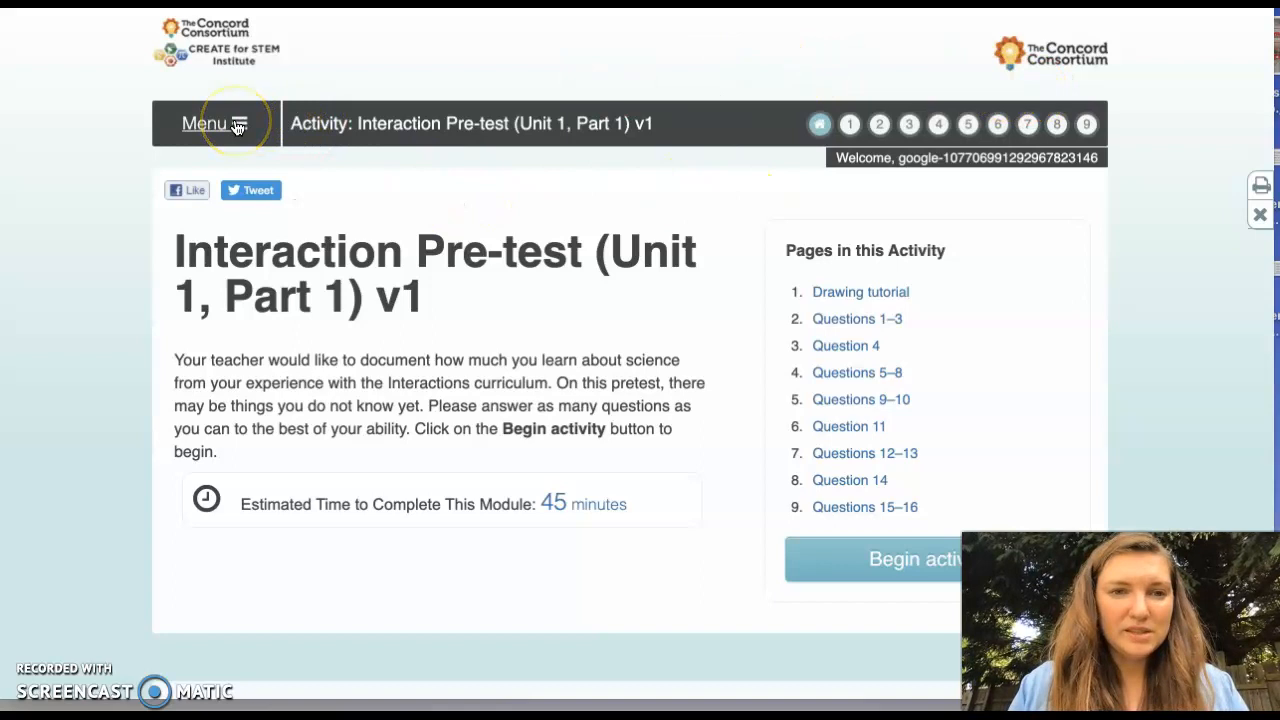
Show the activity's navigation menu listing the pre-test pages
left_click(216, 124)
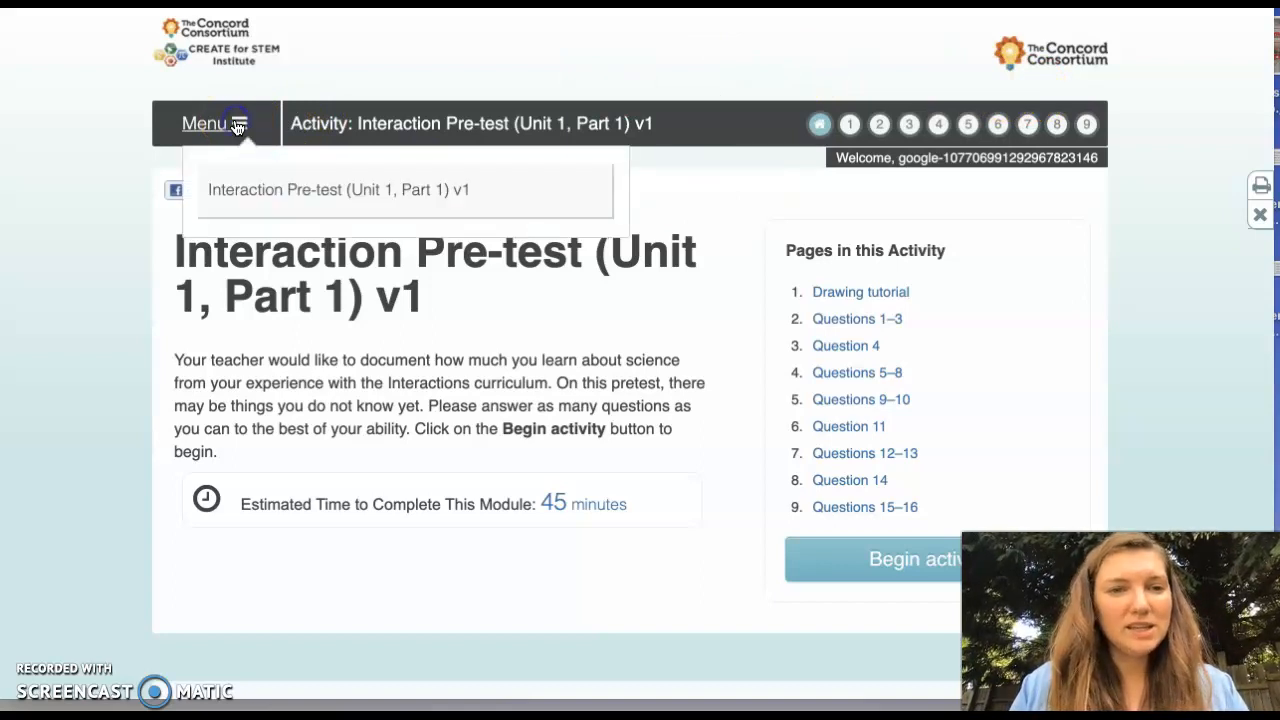
mouse_move(268, 112)
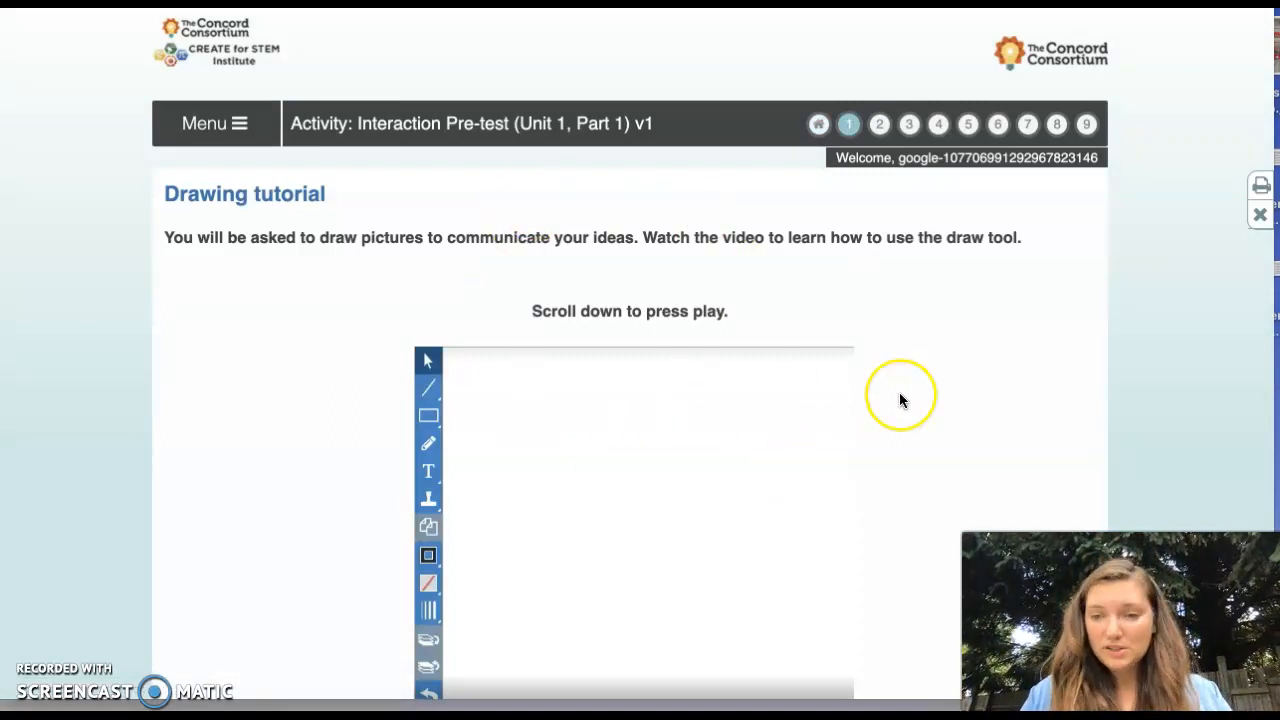
Play the drawing tutorial video, then move to the Questions 1–3 page
scroll("down", 3)
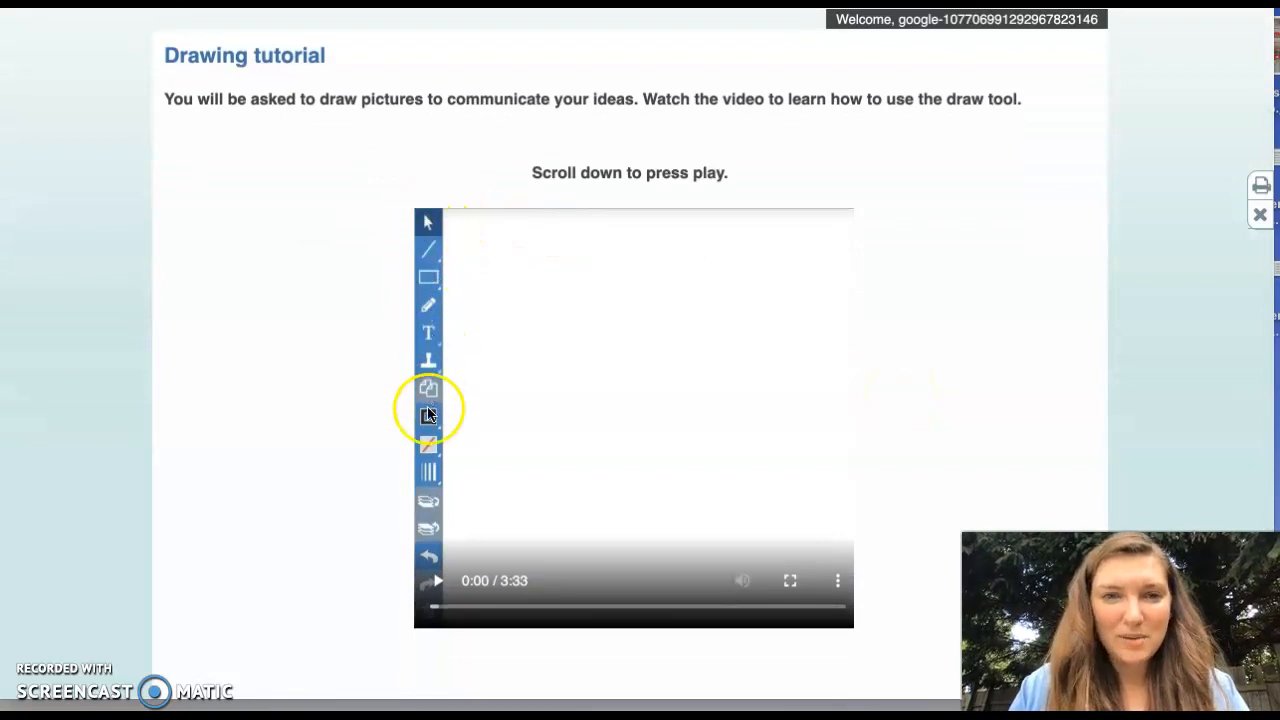
mouse_move(430, 486)
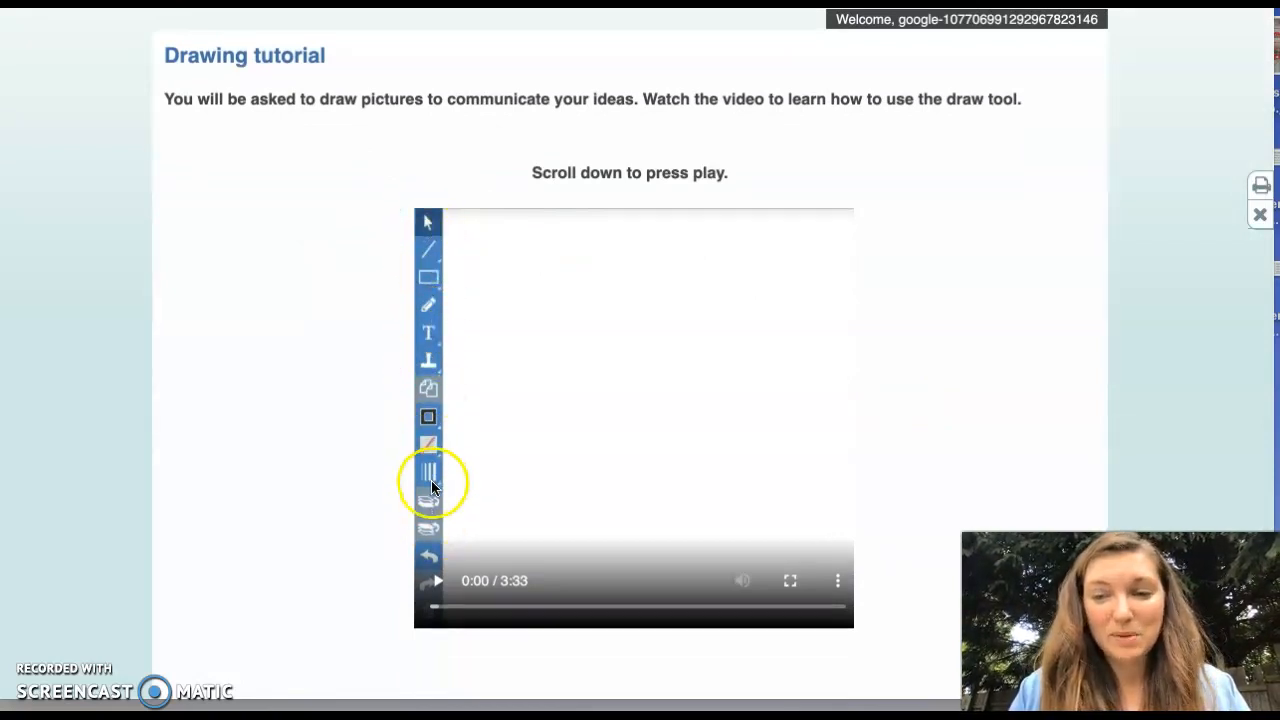
mouse_move(912, 364)
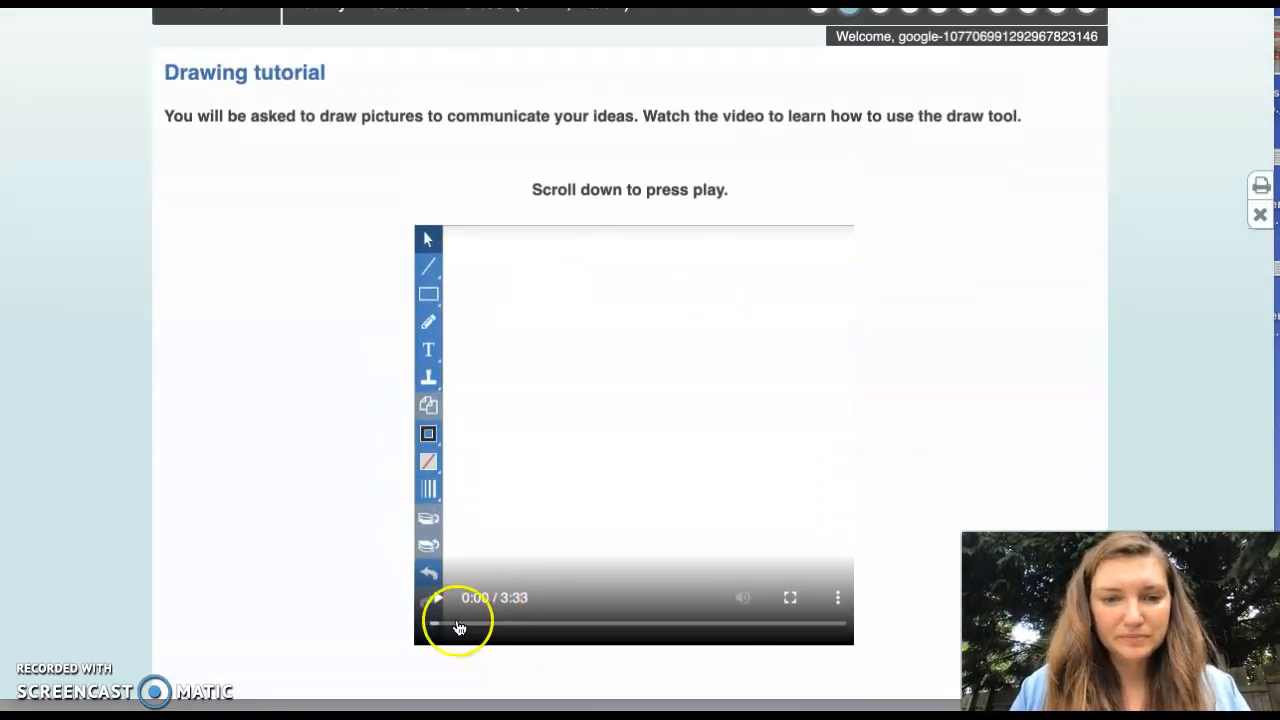
left_click(436, 598)
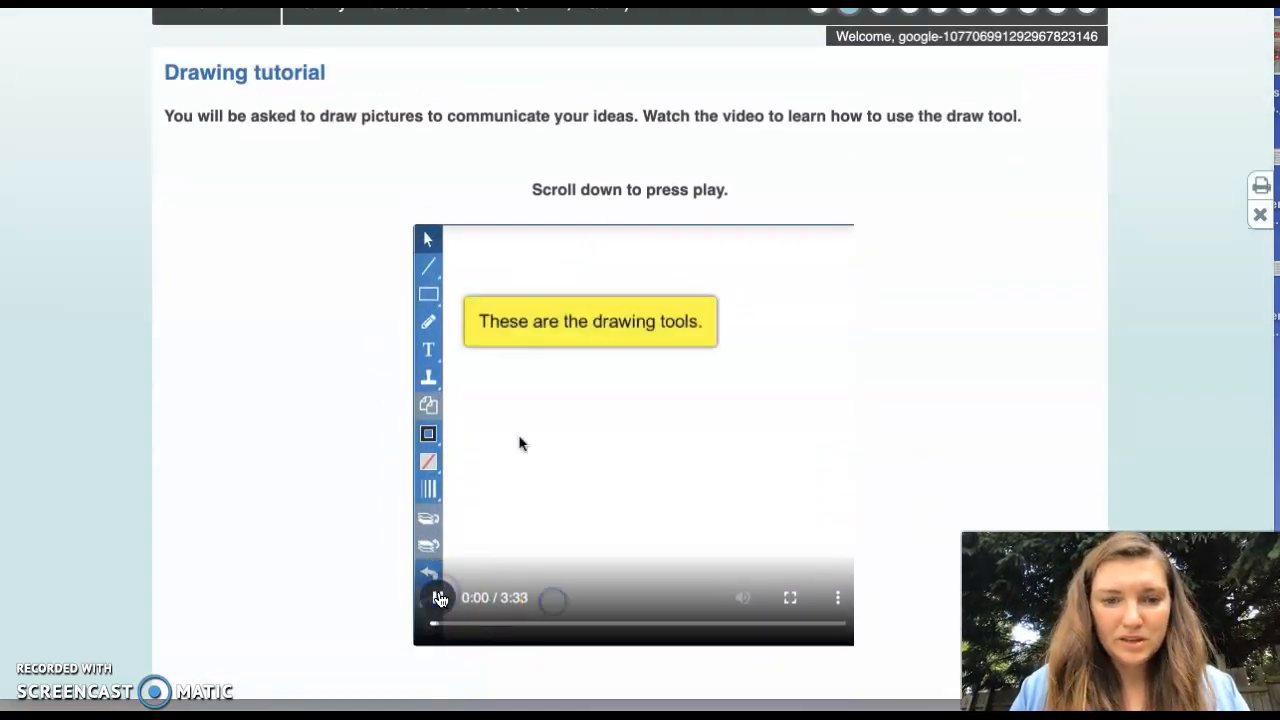
scroll("up", 3)
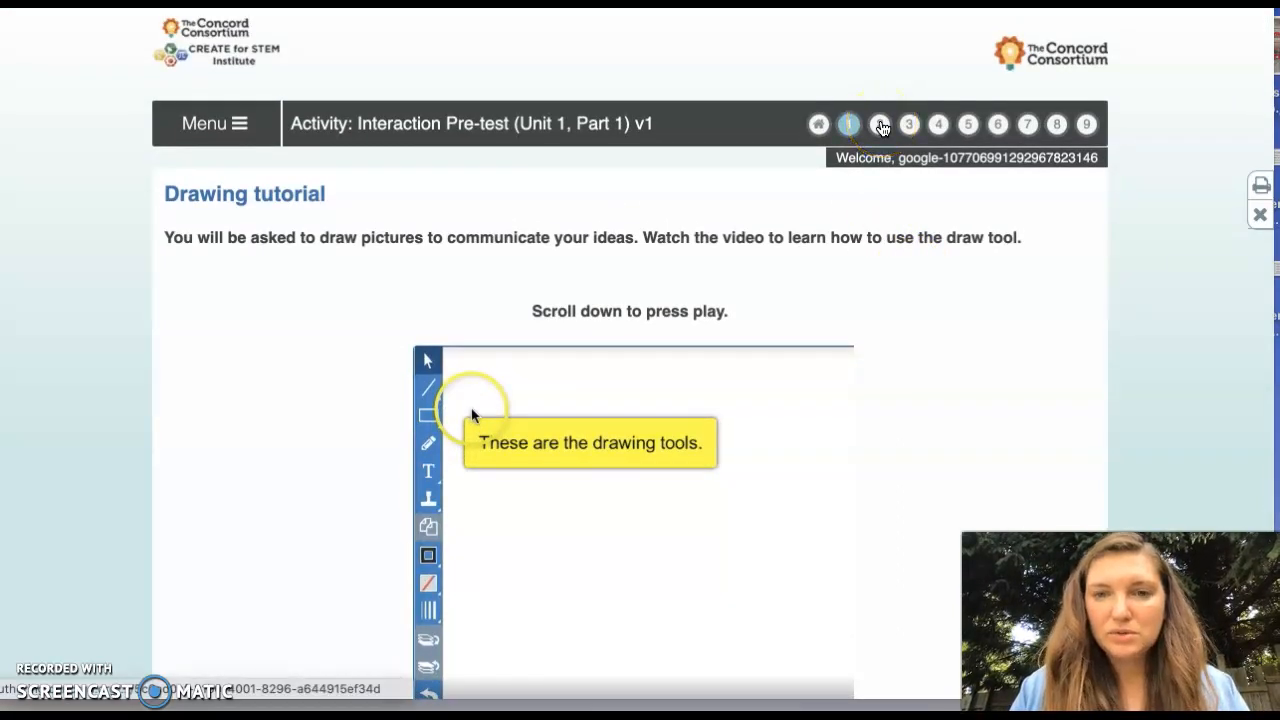
left_click(878, 124)
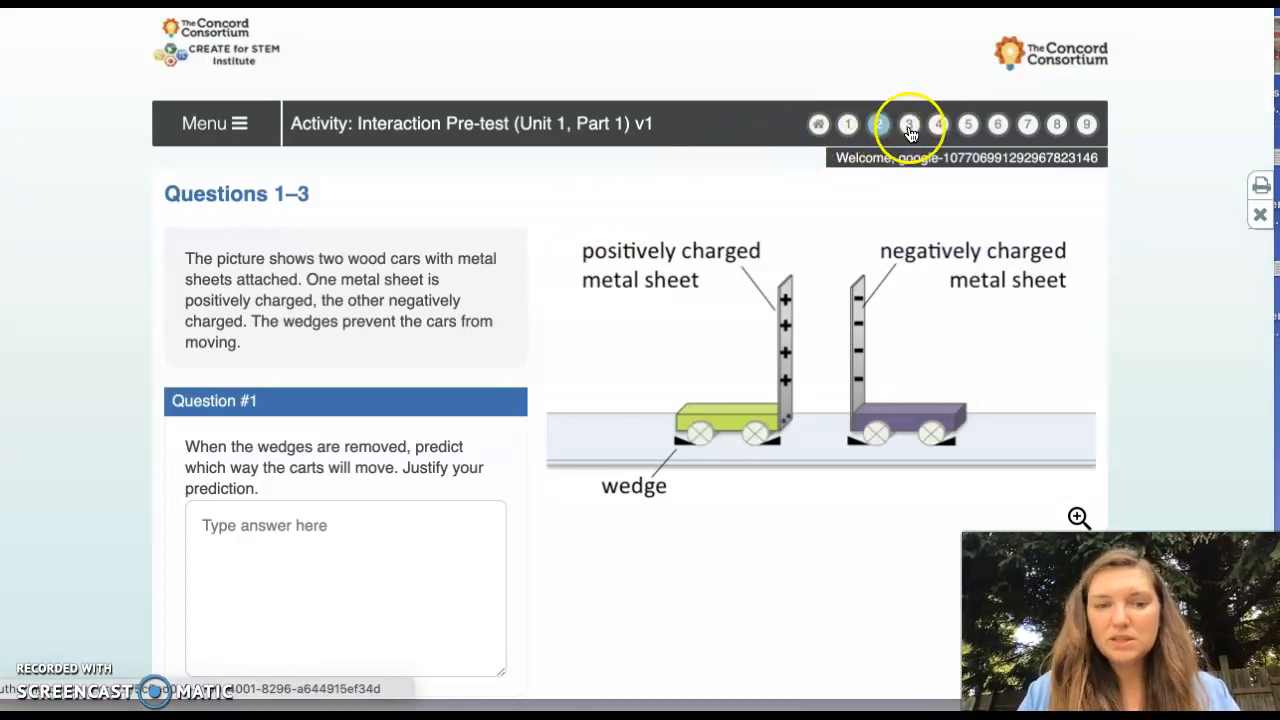
Page through Question 4, Questions 5–8, Questions 9–10 and on to Questions 12–13
left_click(908, 124)
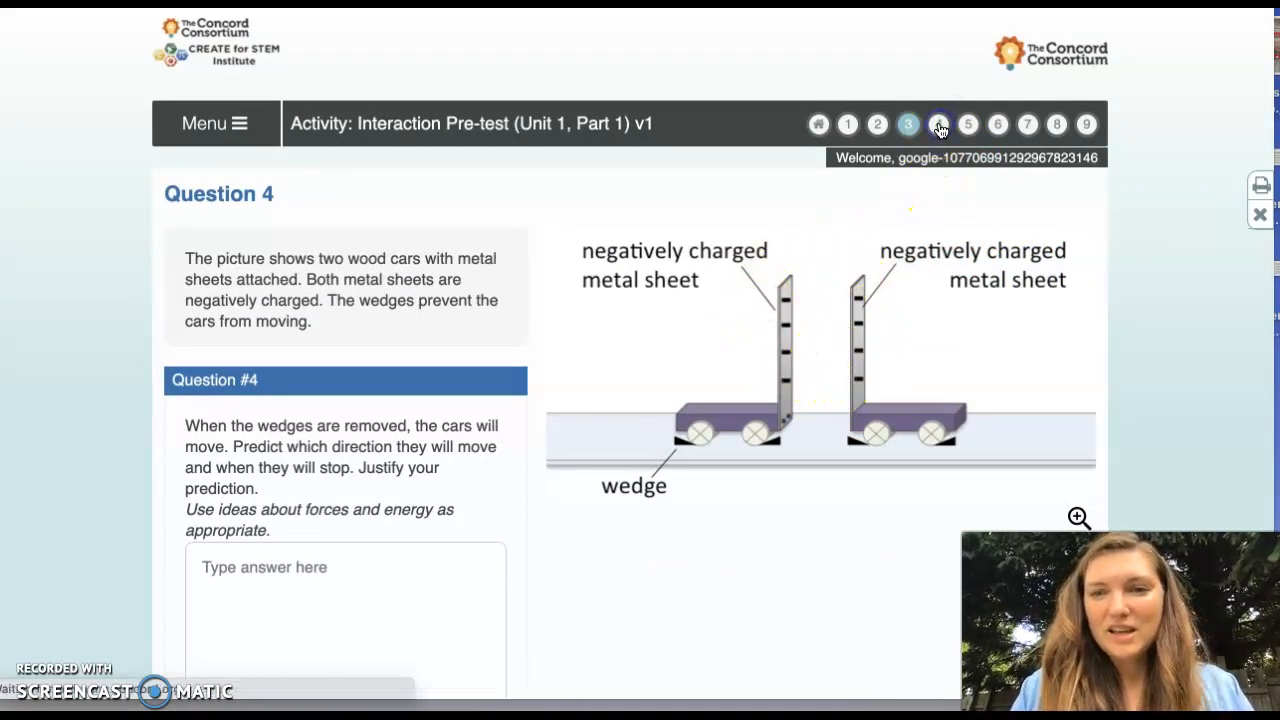
left_click(936, 124)
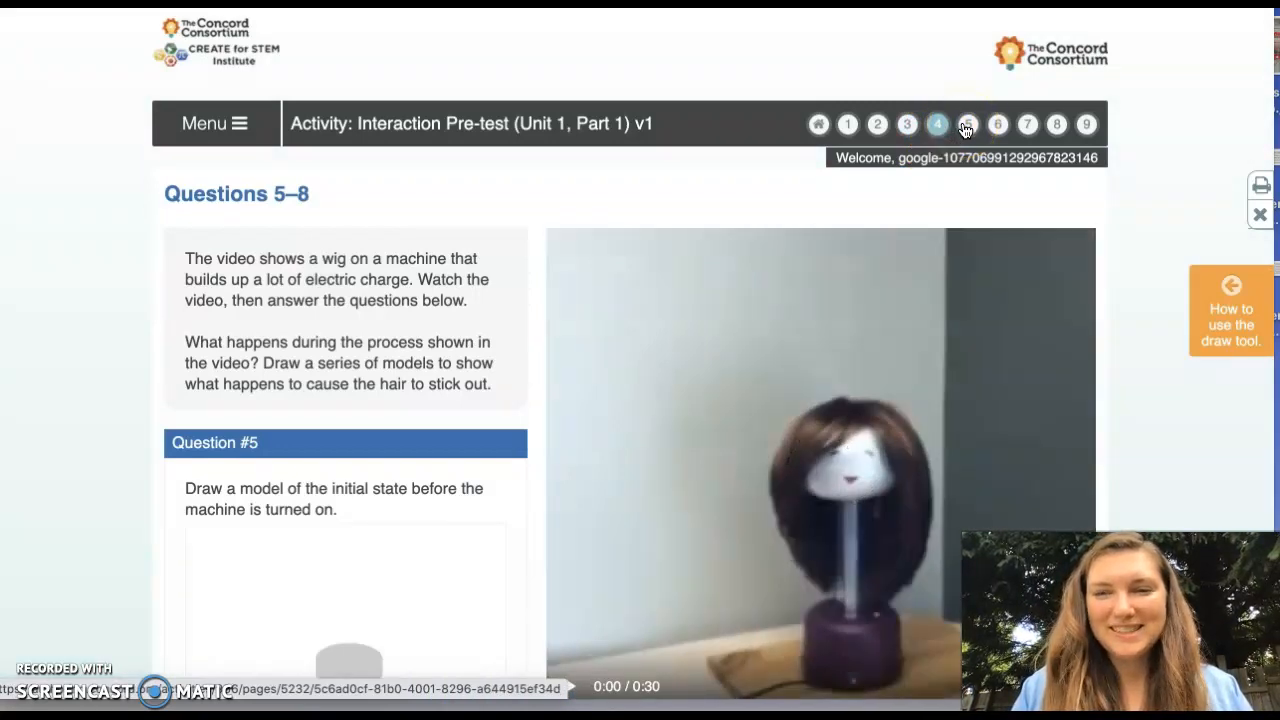
left_click(968, 124)
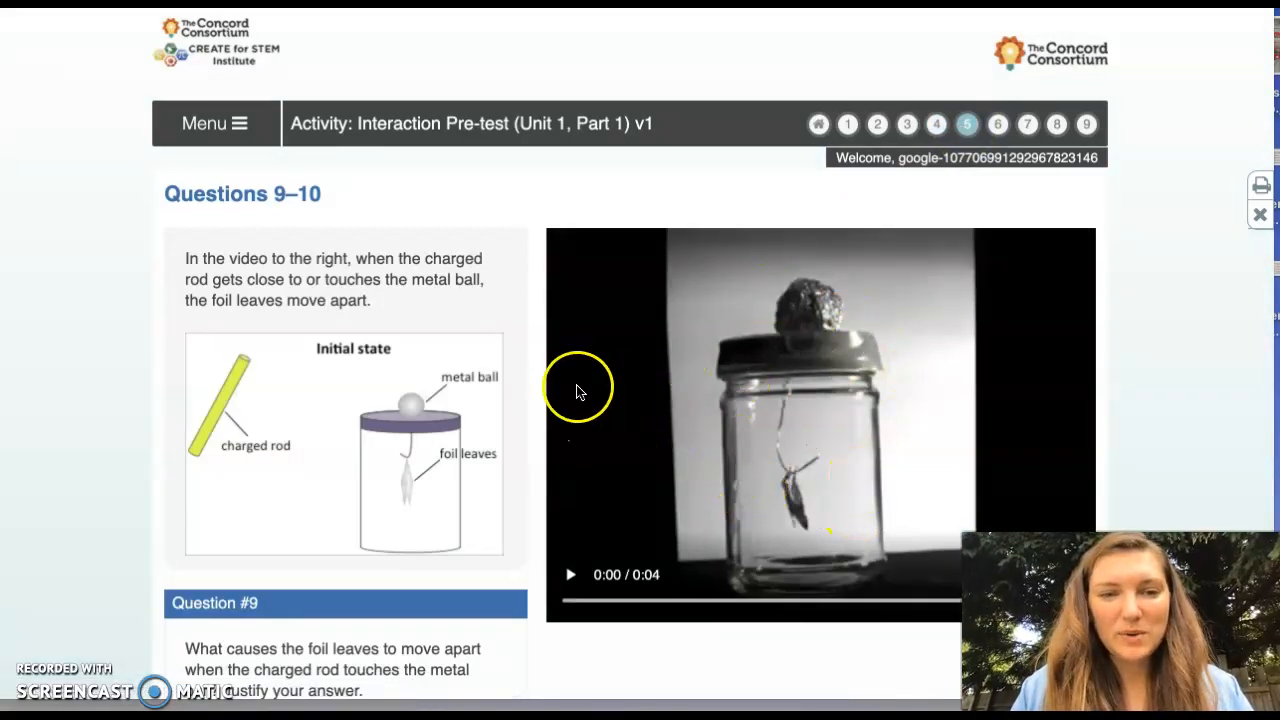
scroll("down", 3)
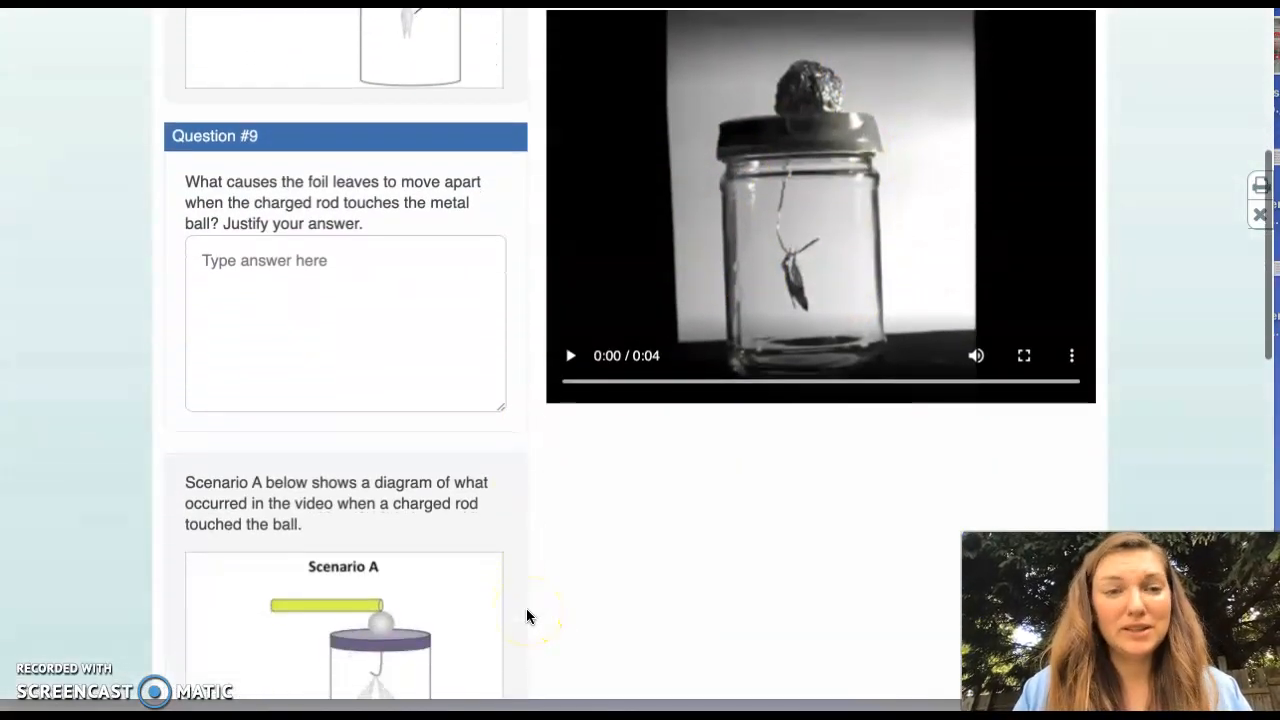
scroll("down", 3)
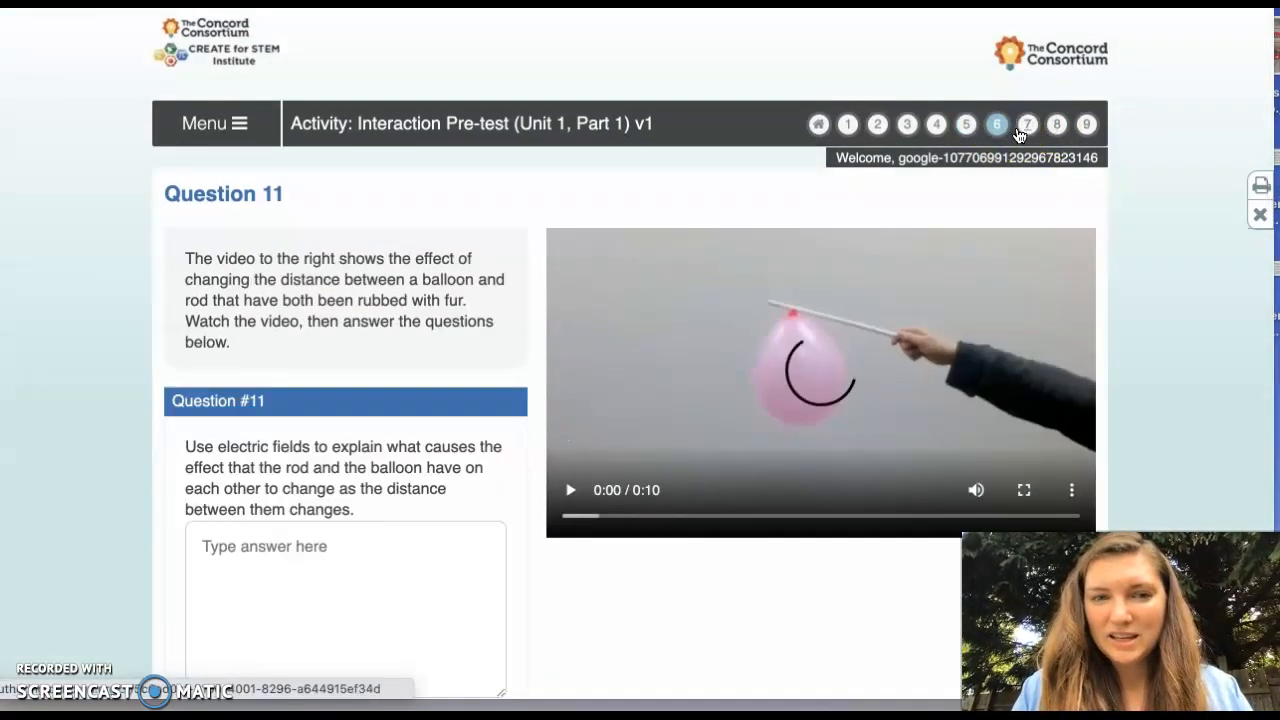
left_click(1028, 124)
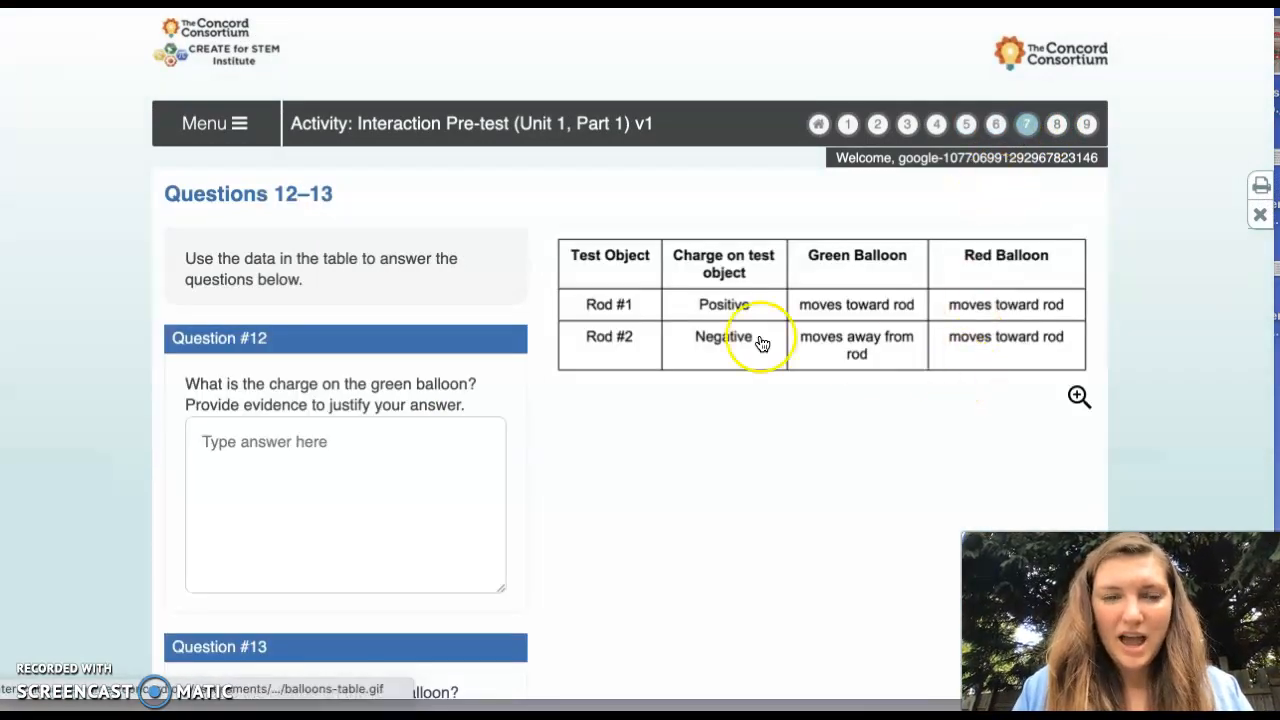